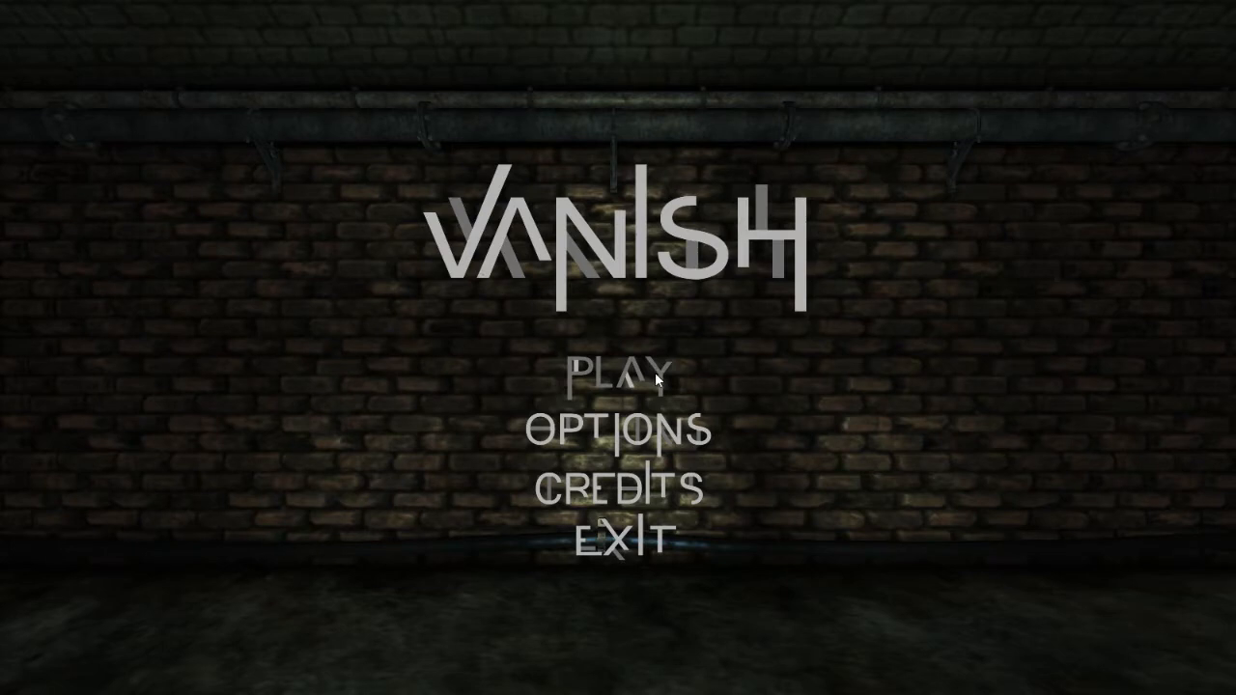
Start a new run of Vanish from the title screen's PLAY option
click(622, 370)
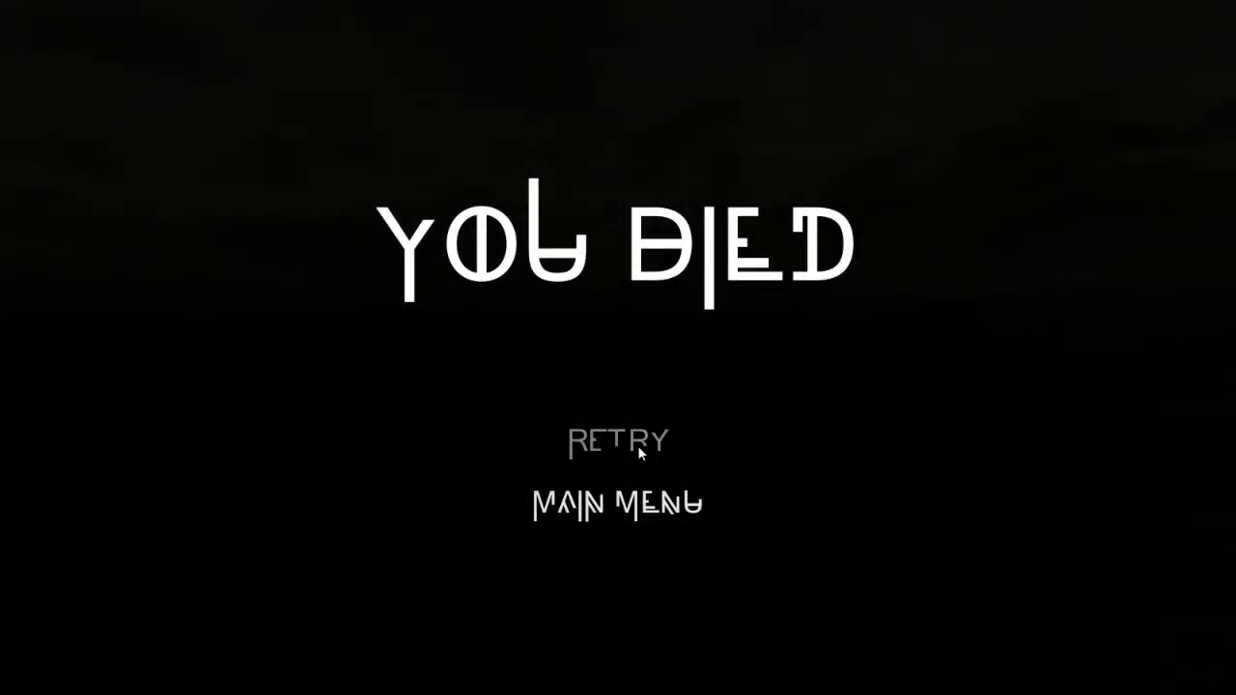
Choose RETRY on the You Died screen to respawn in the sewer tunnel
click(618, 441)
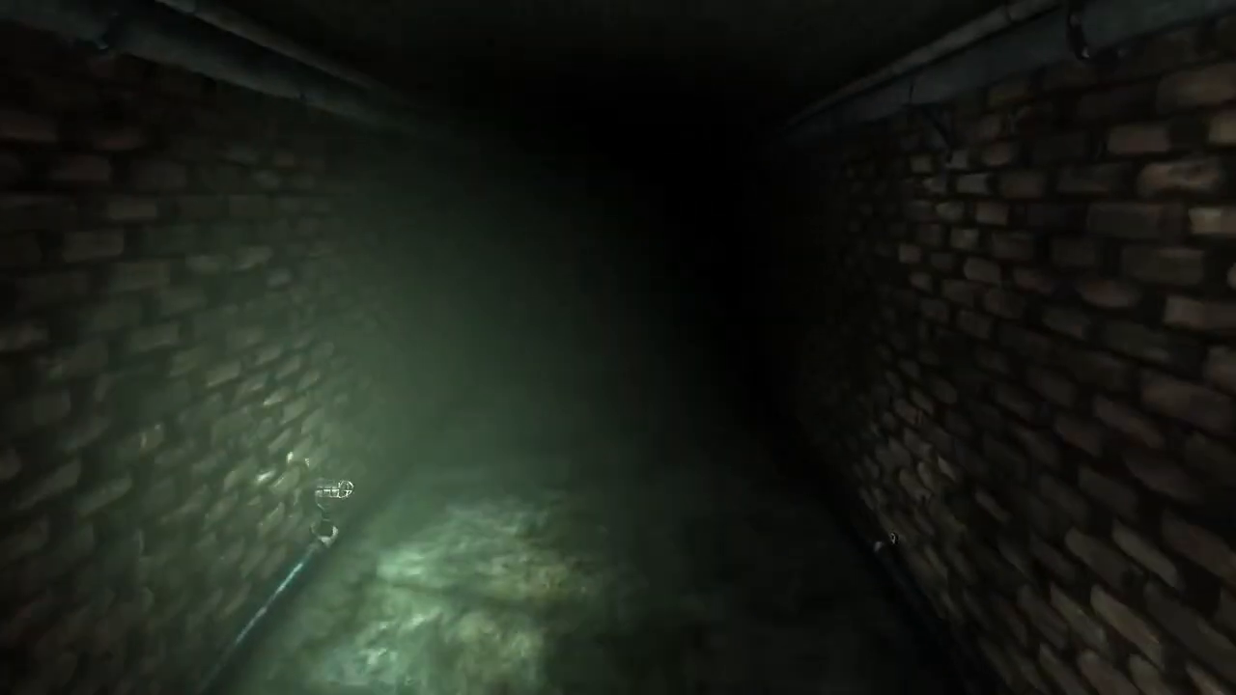